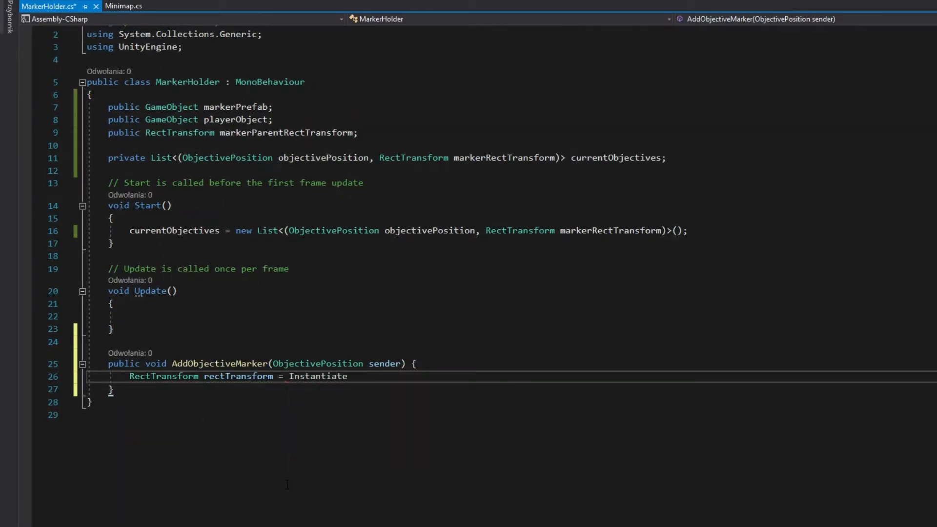
Pass markerPrefab and markerParentRectTransform to the Instantiate call in AddObjectiveMarker
text((markerPrefab, markerParentRectTransform).GetComponent<RectTransform>();)
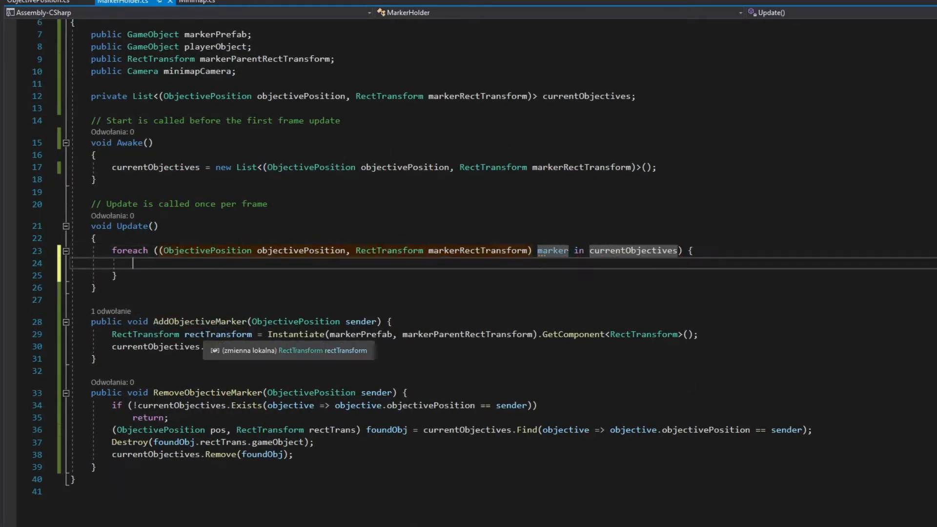
Write the clamped offset and anchoredPosition assignment, and ObjectivePosition's FindObjectOfType<MarkerHolder> registration
text(Vector3 offset = Vector3.ClampMagnitude(marker.objectivePosition.transform.position - playerObject.transform.position, minimapCamera.orthographicSize);)
text(offset = offset / minimapCamera.orthographicSize * (markerParentRectTransform.rect.width / 2f);)
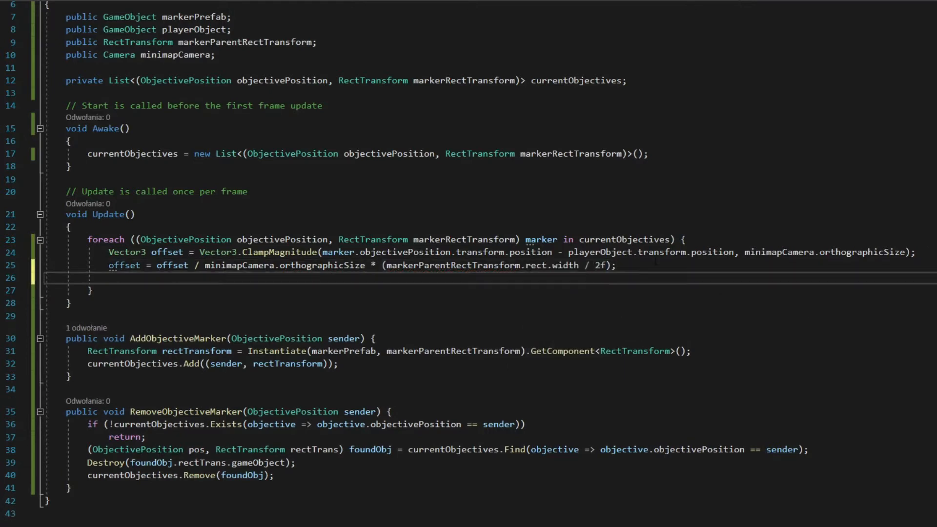
text(marker.markerRectTransform.anchoredPosition = new Vector2()
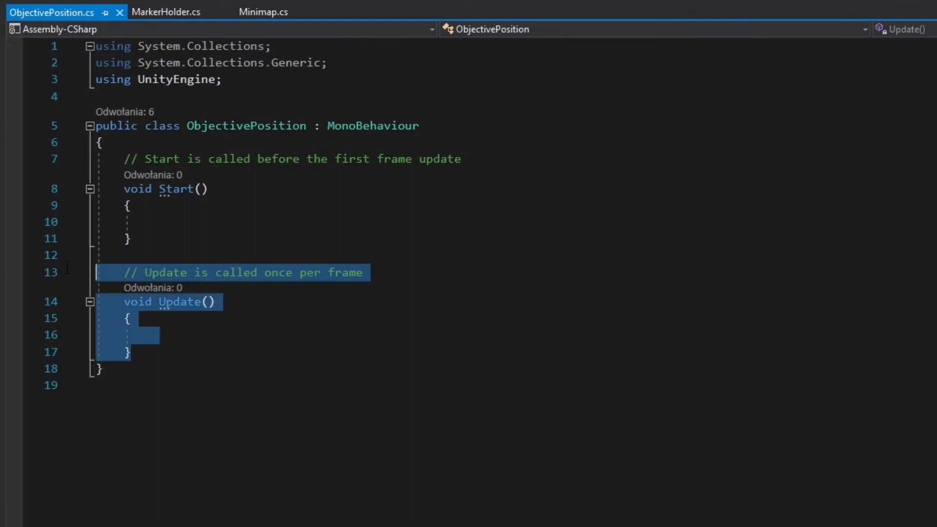
text(FindObjectOfType<markerHolder>().AddObjectiveMarker(this);)
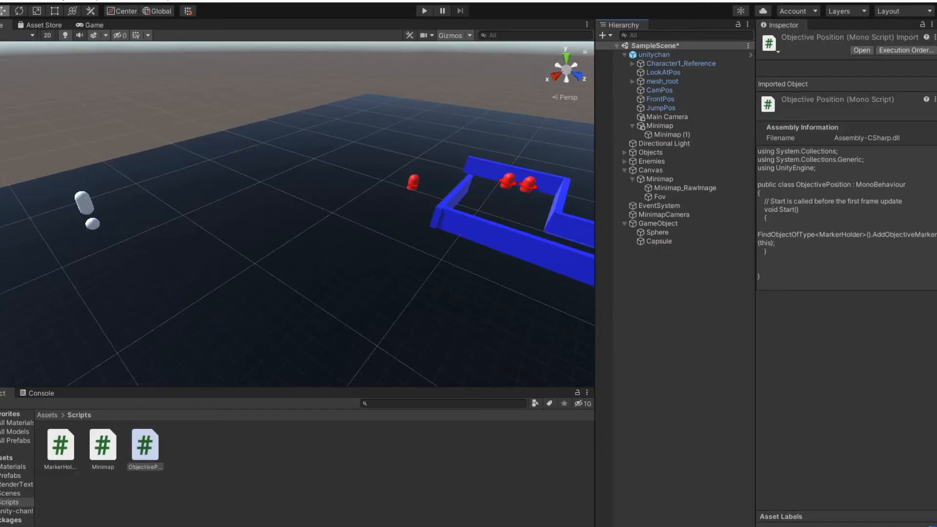
Check the Minimap and objective objects' Inspector assignments and enter play mode to see the marker
click(659, 178)
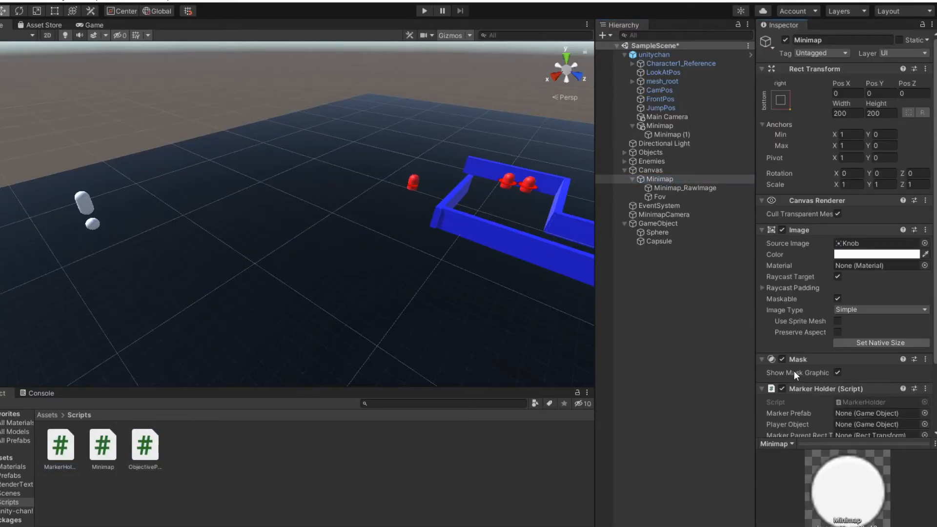
click(657, 222)
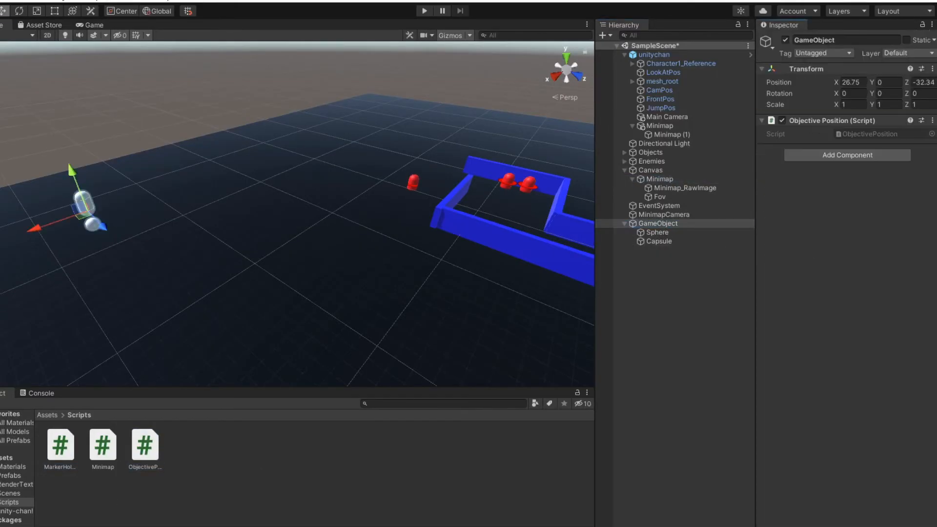
click(660, 175)
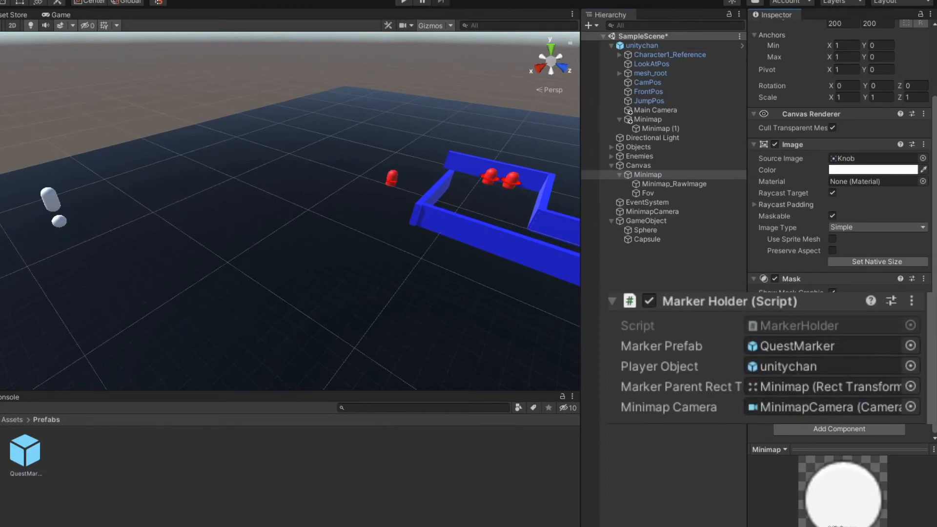
click(421, 2)
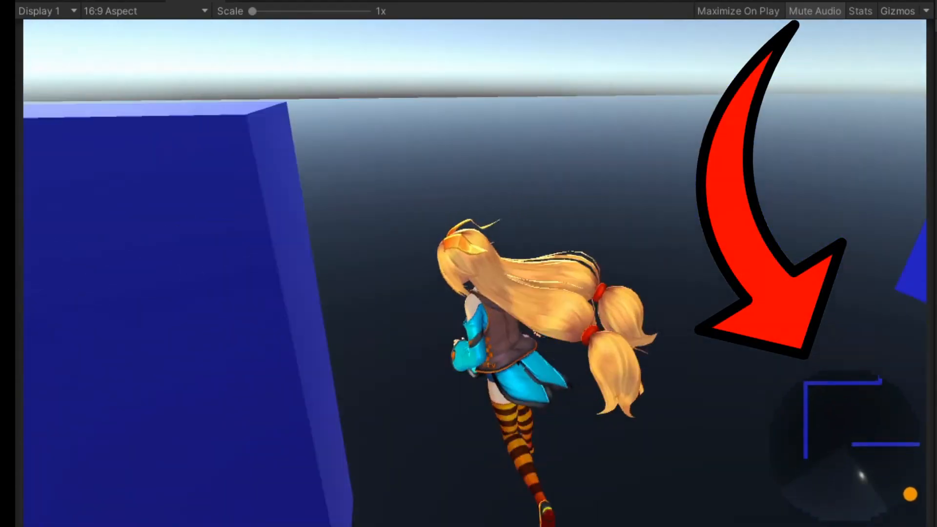